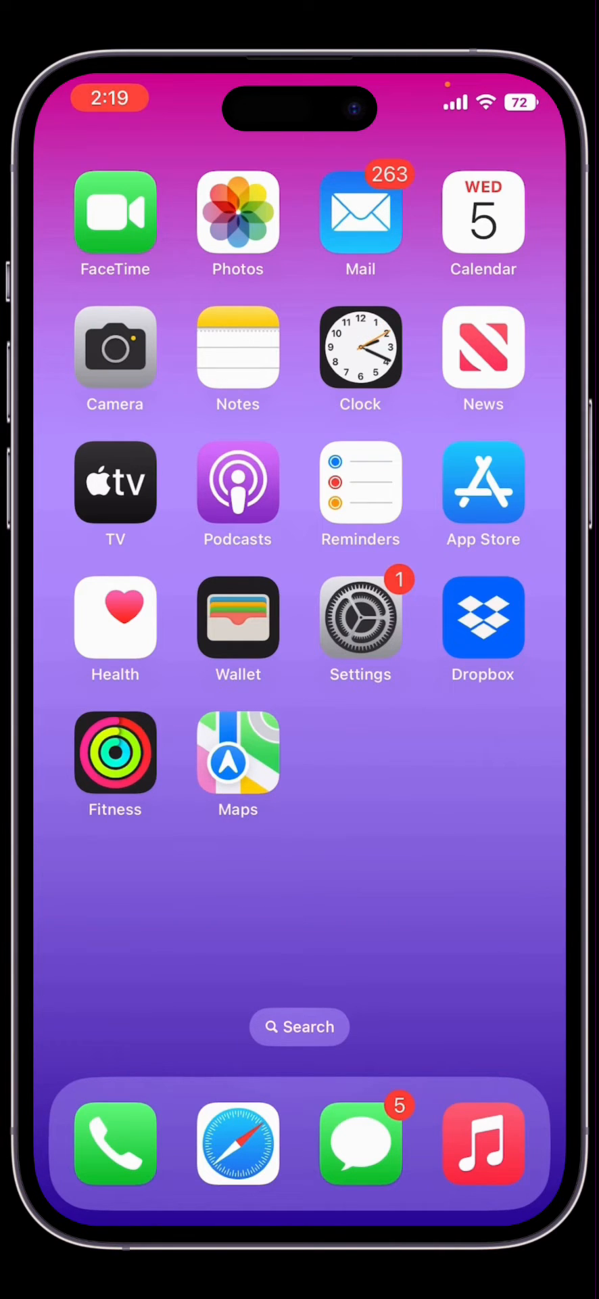
# Step: Open Settings > General, then bring up Safari's address bar showing betaprofiles.dev
pyautogui.click(359, 618)
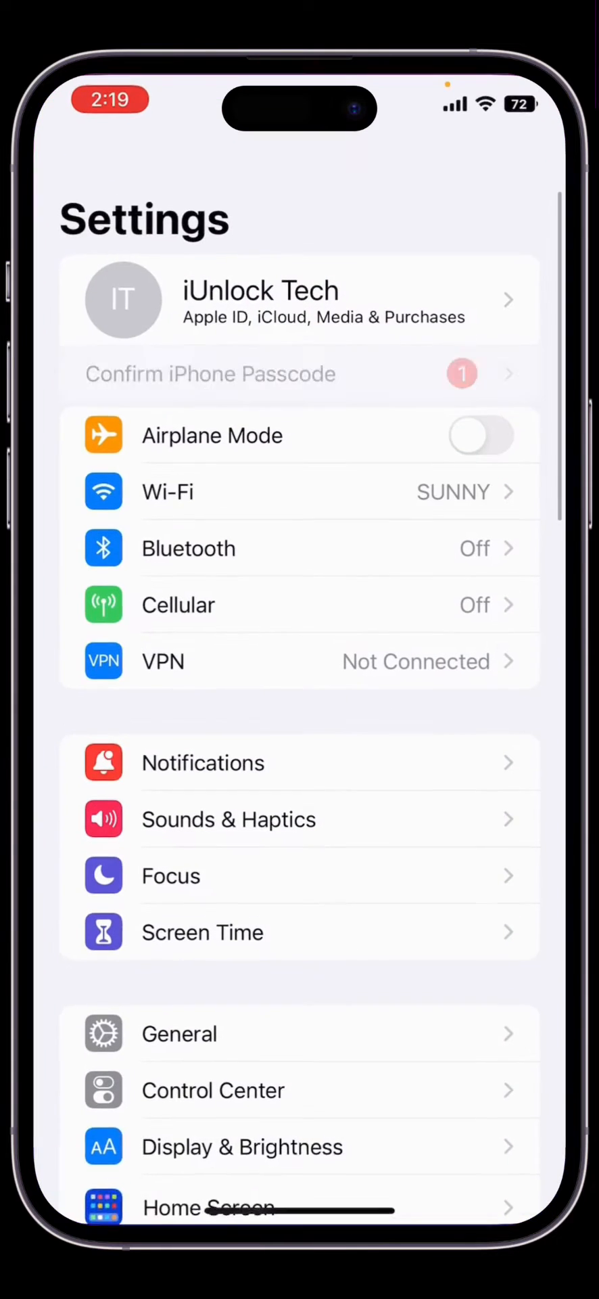
pyautogui.click(179, 1034)
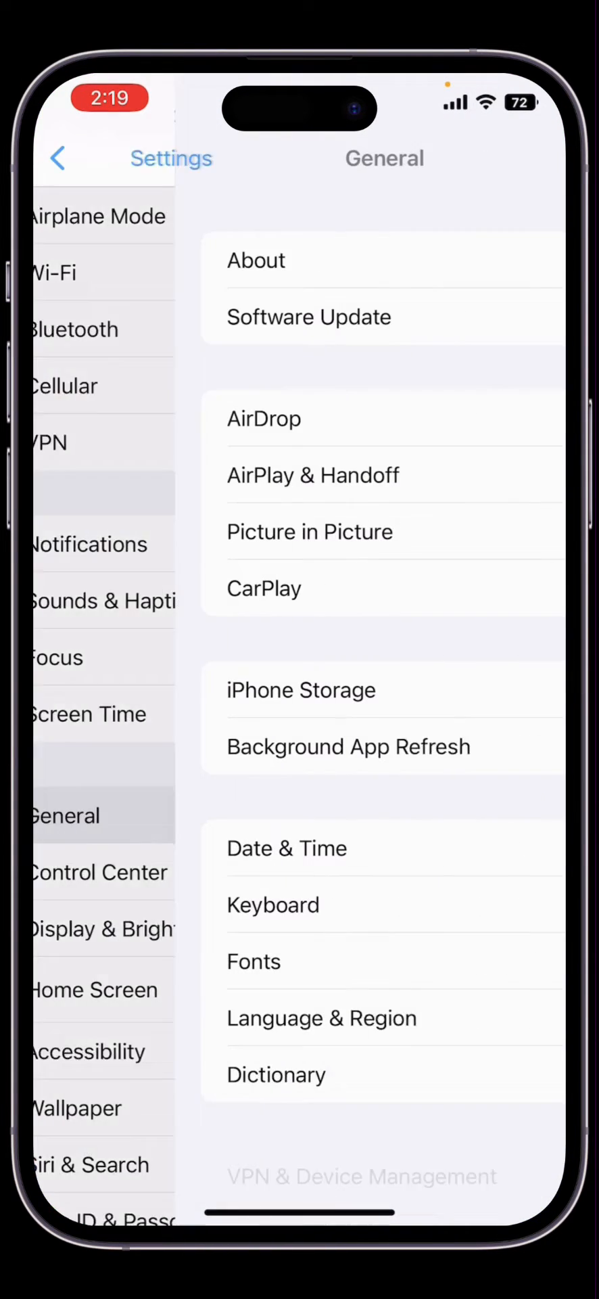
pyautogui.click(309, 317)
pyautogui.write('betaprofiles')
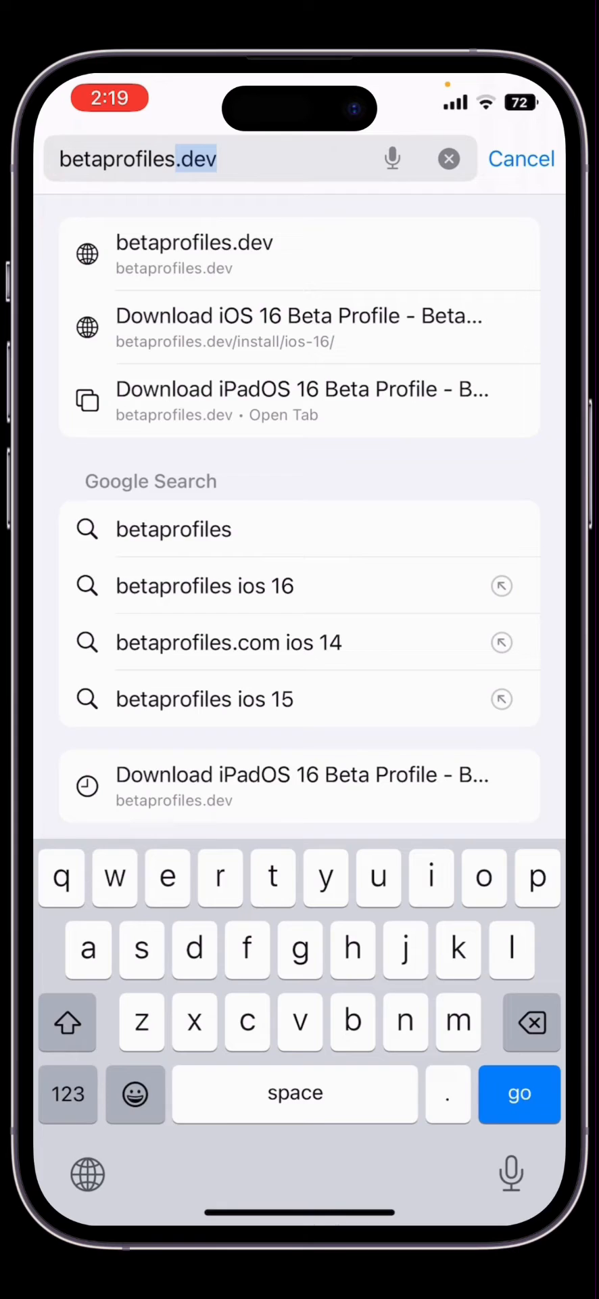
# Step: Load betaprofiles.dev and download the iOS 16.1 beta 4 profile, allowing it and closing the notice
pyautogui.click(194, 253)
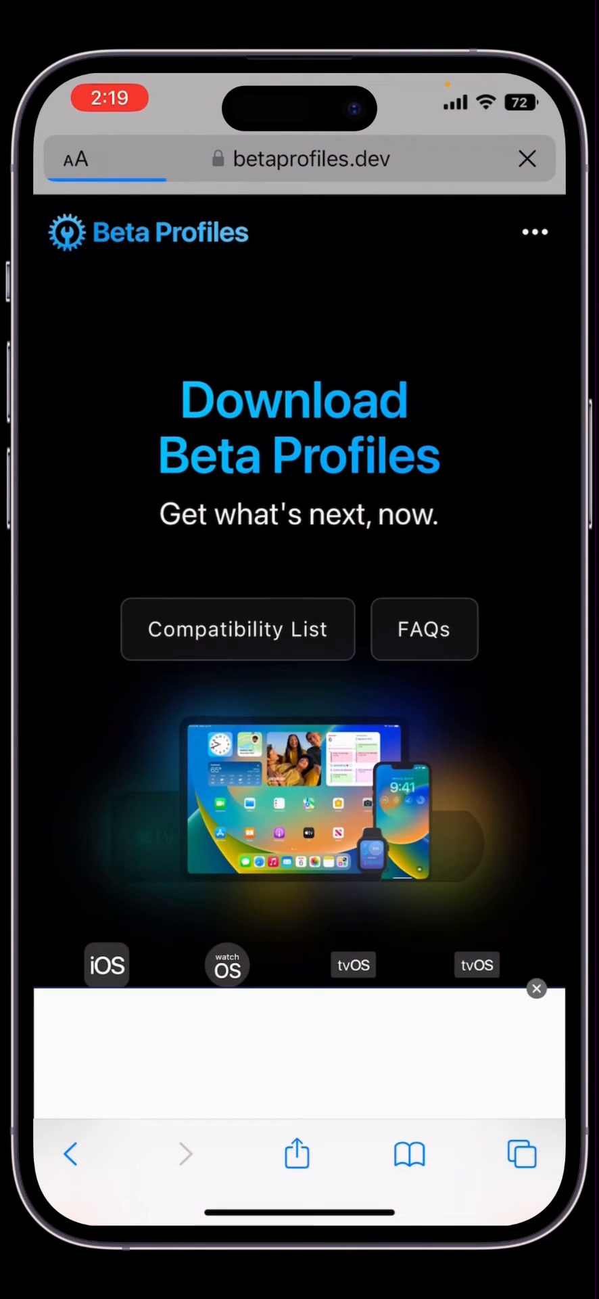
pyautogui.scroll(-3)
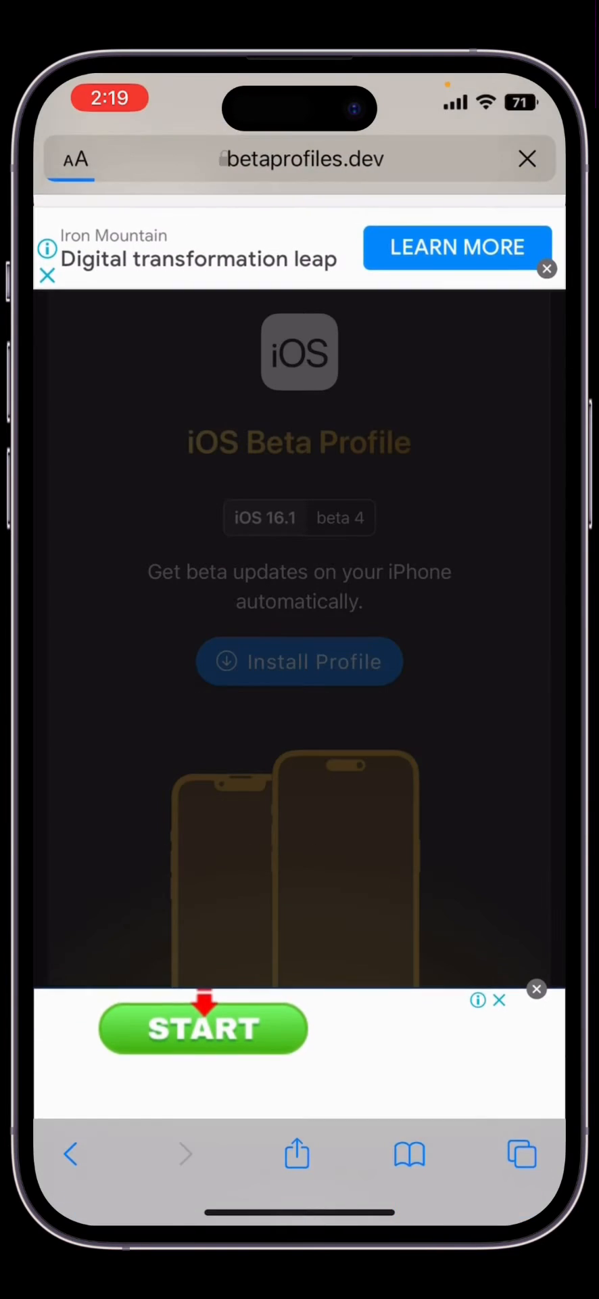
pyautogui.click(299, 662)
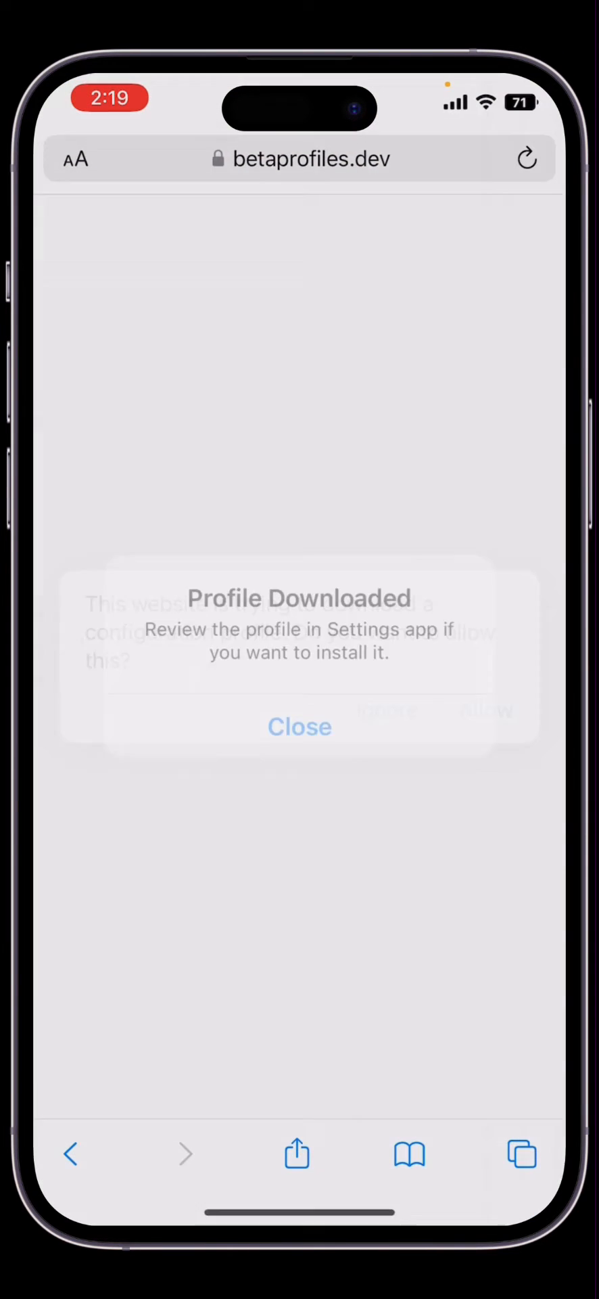
pyautogui.click(299, 727)
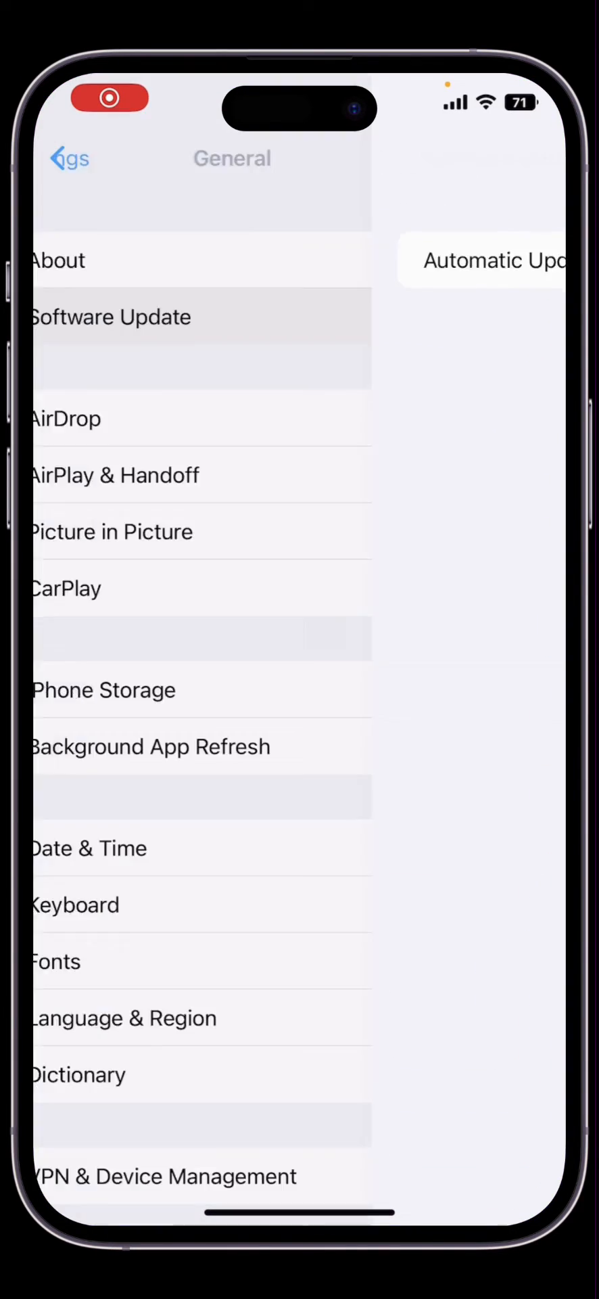
# Step: Install the iOS 16 Beta Software Profile from VPN & Device Management, accepting consent and deferring restart
pyautogui.click(64, 159)
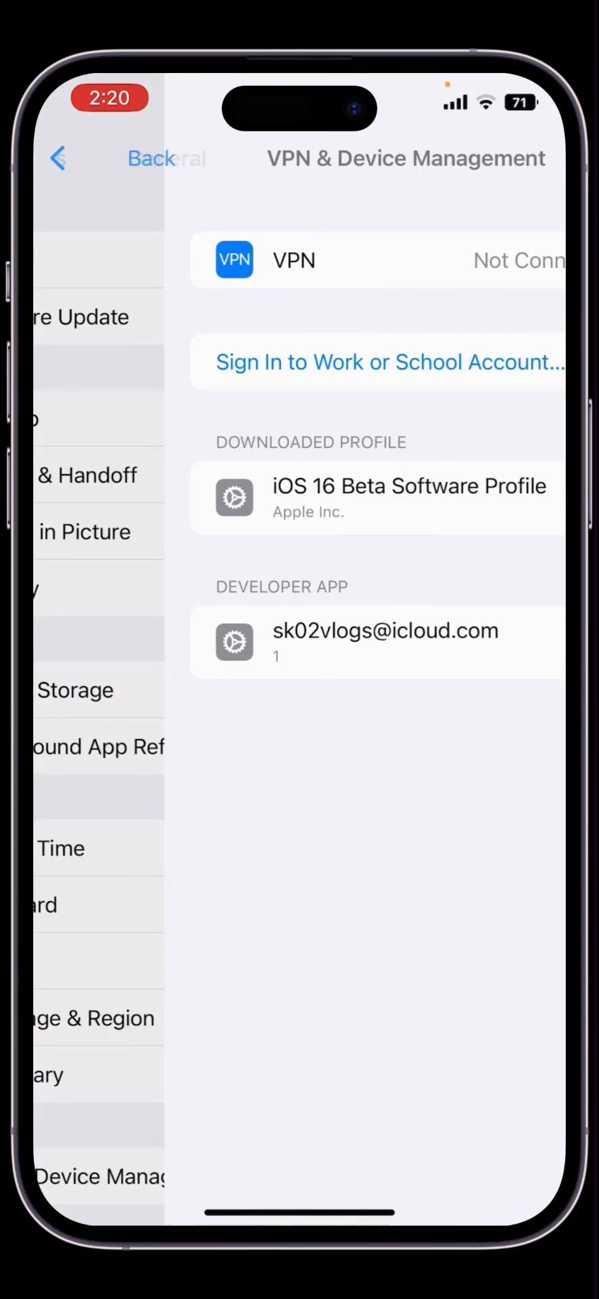
pyautogui.click(409, 496)
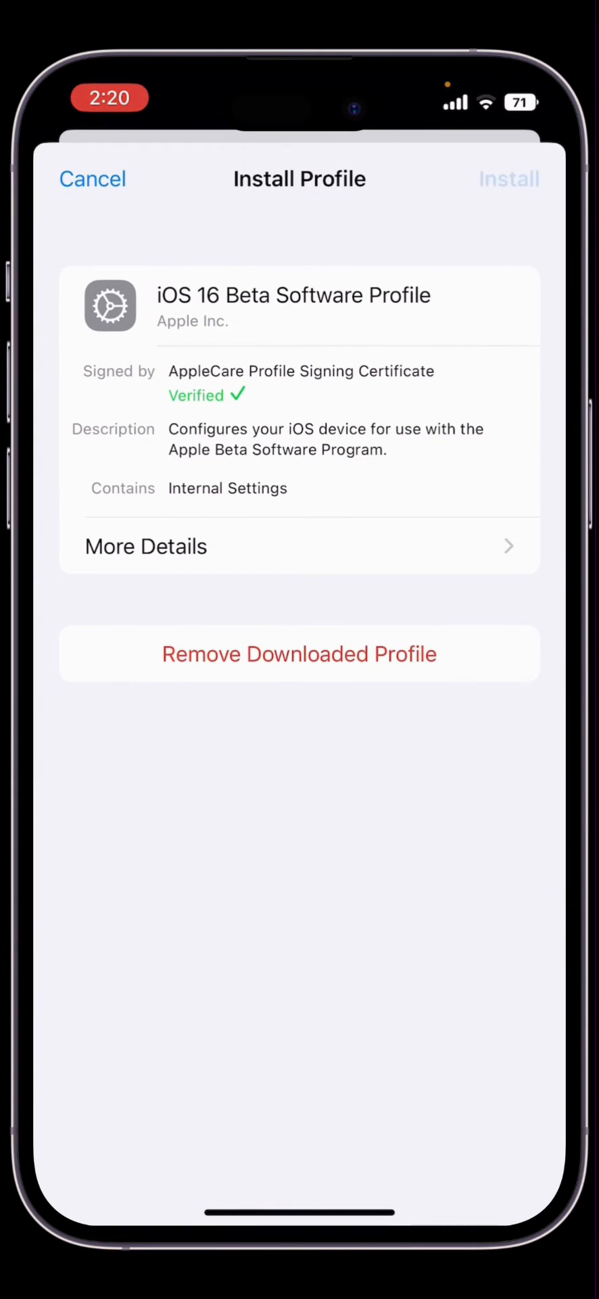
pyautogui.click(508, 180)
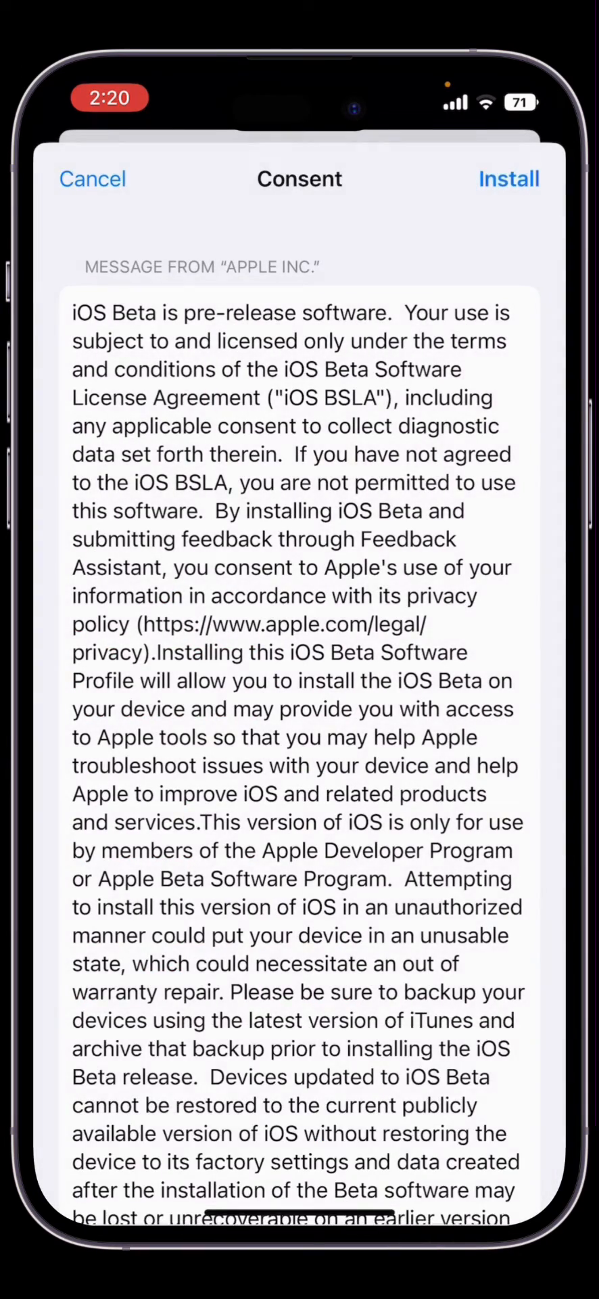
pyautogui.click(508, 178)
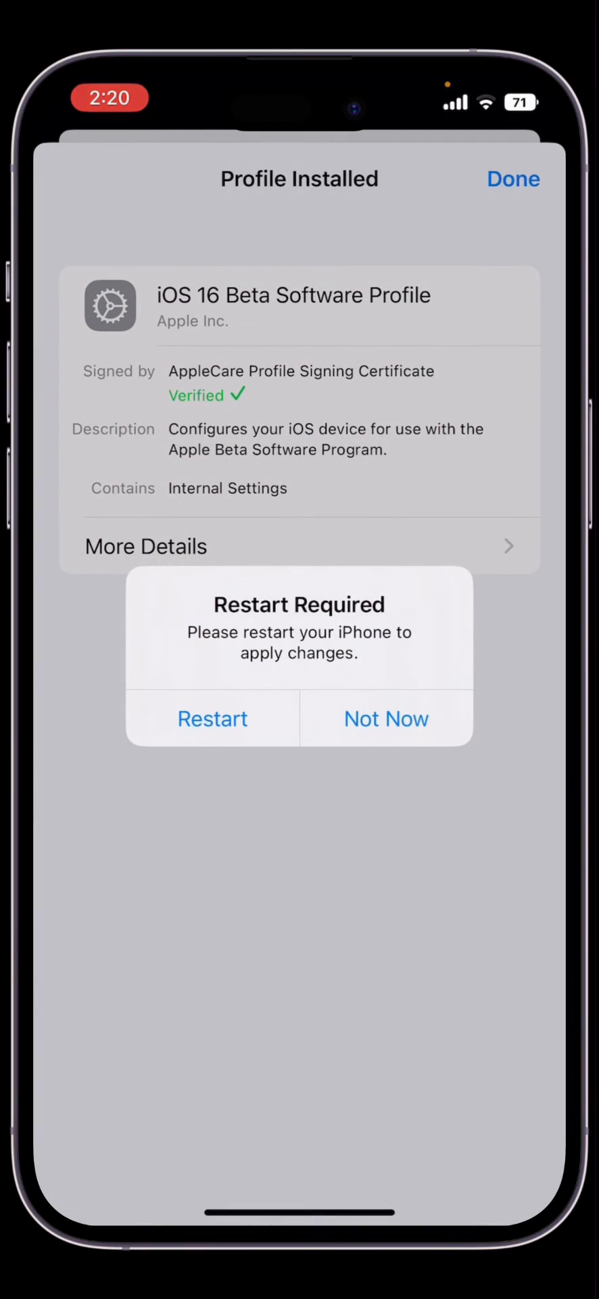
pyautogui.click(386, 719)
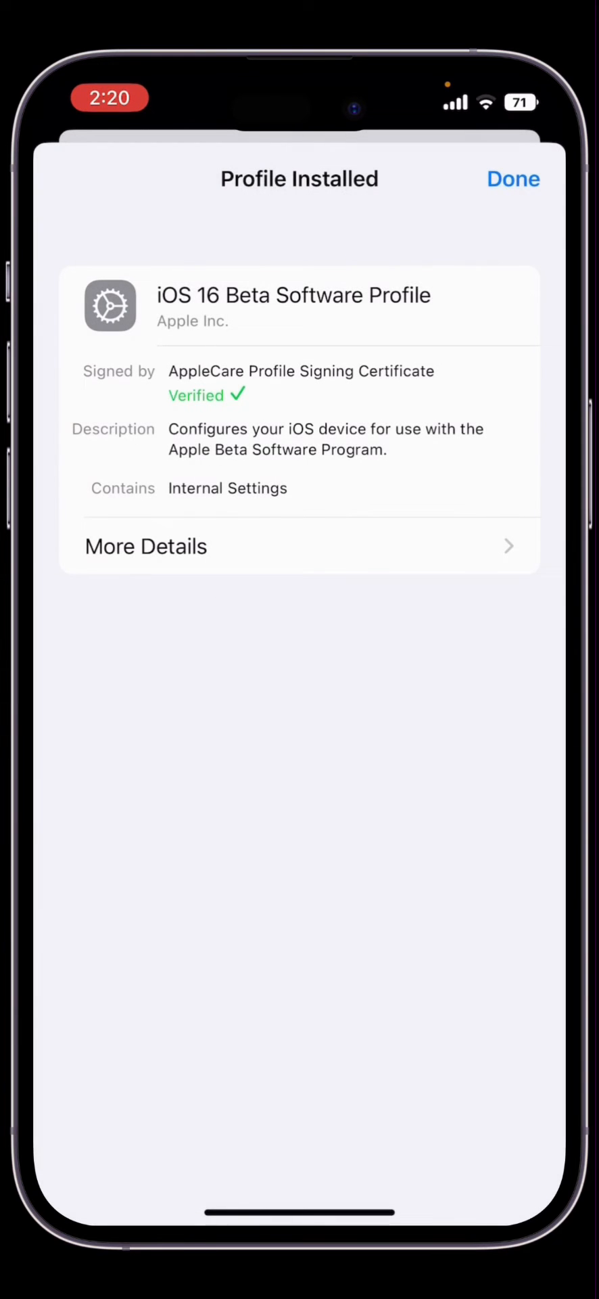
# Step: Finish with the profile and start downloading iOS 16.1 Developer Beta 4 in Software Update
pyautogui.click(513, 179)
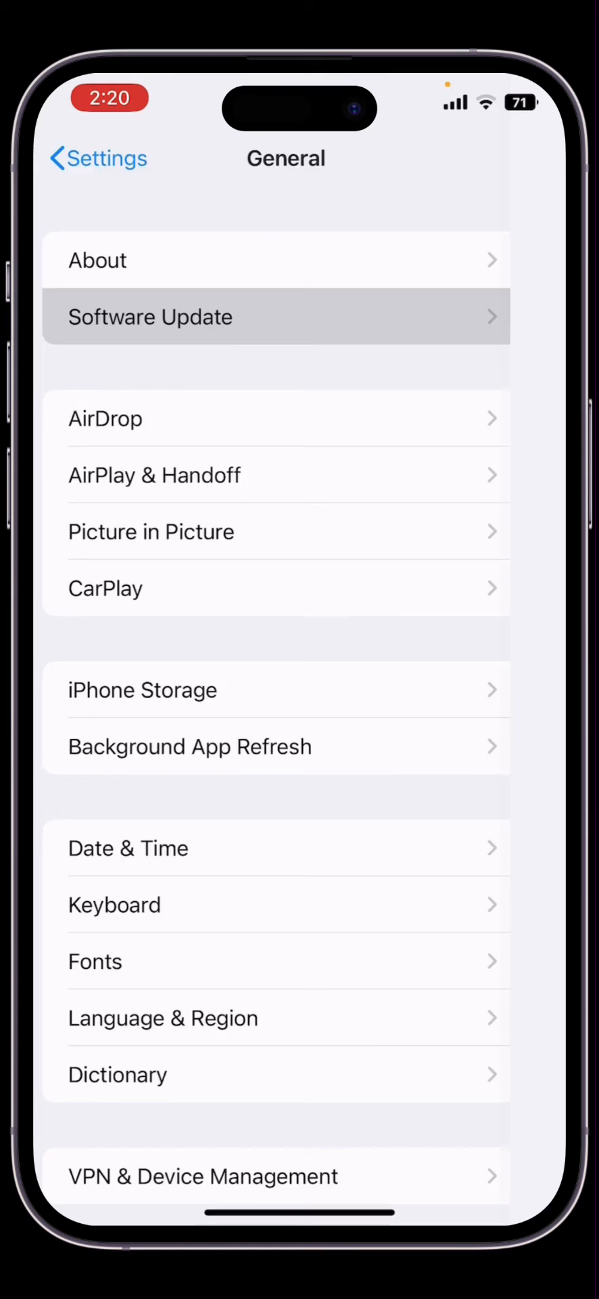
pyautogui.click(151, 316)
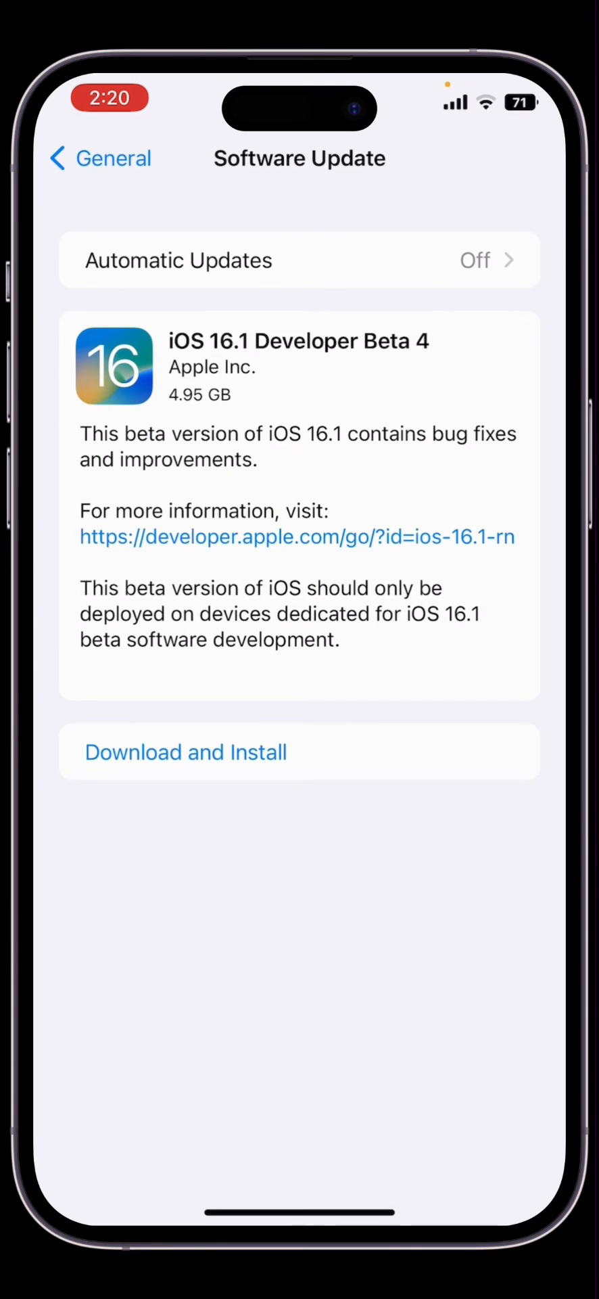
pyautogui.click(186, 752)
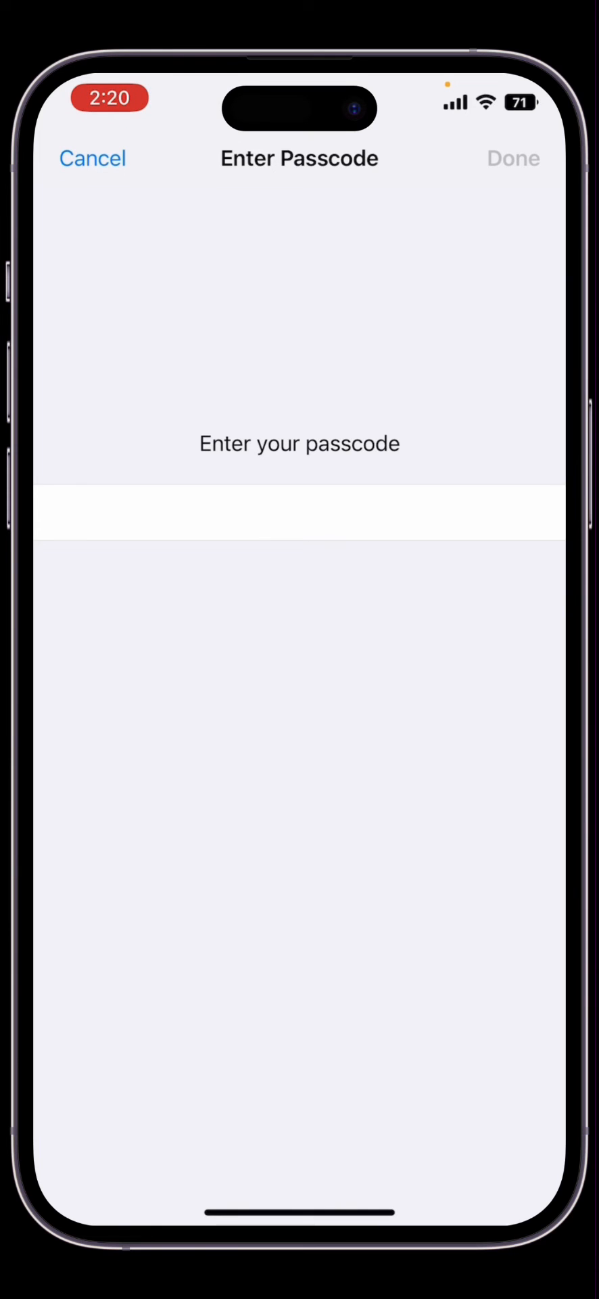